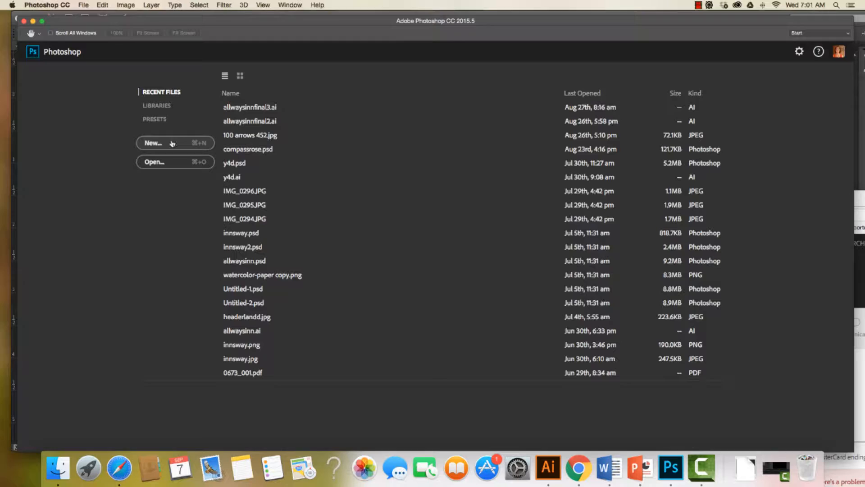
# Begin a new document from the Start screen, showing the default 901 × 904 px, 72 ppi RGB settings
pyautogui.click(153, 142)
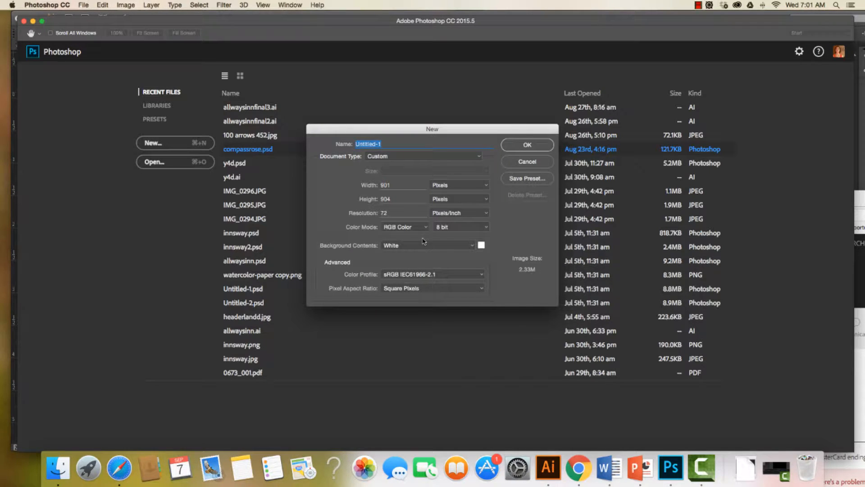
pyautogui.moveTo(422, 241)
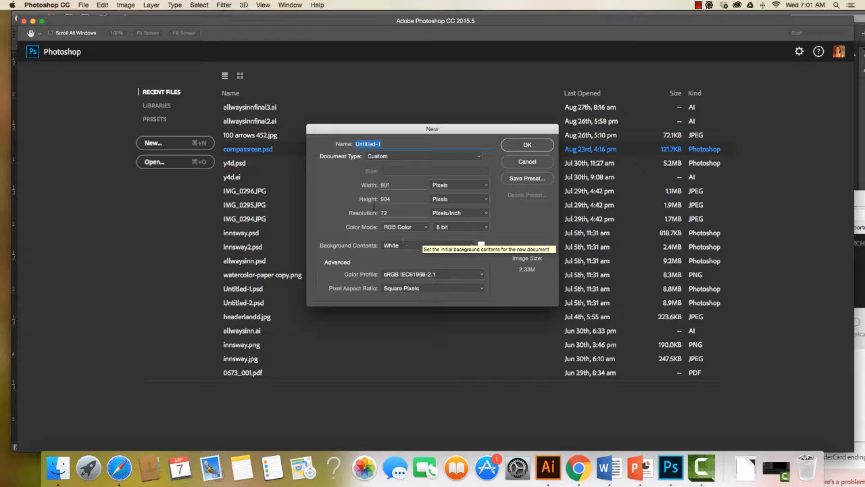
pyautogui.moveTo(393, 227)
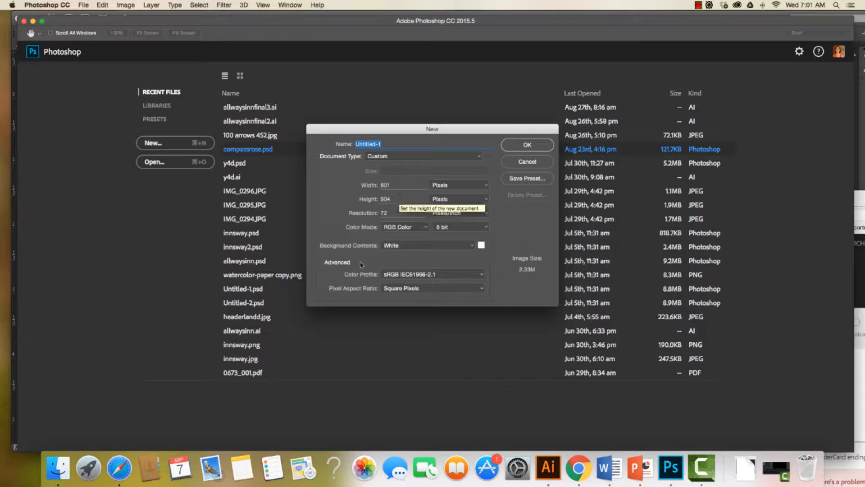
pyautogui.moveTo(391, 249)
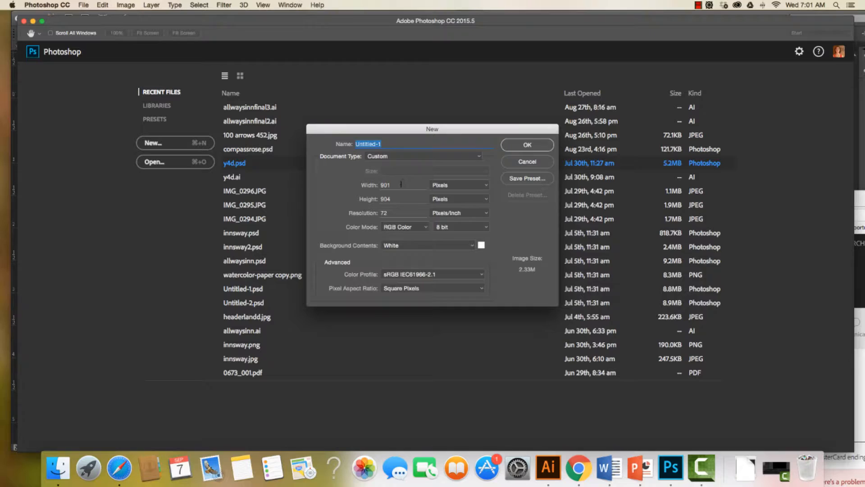
# Set the new document size to 1500 px wide by 2000 px high at 72 ppi
pyautogui.click(386, 185)
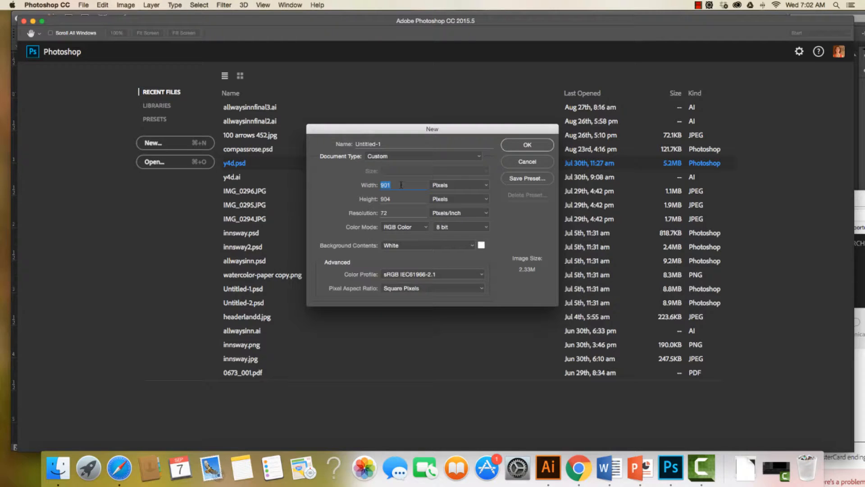
pyautogui.write('1500')
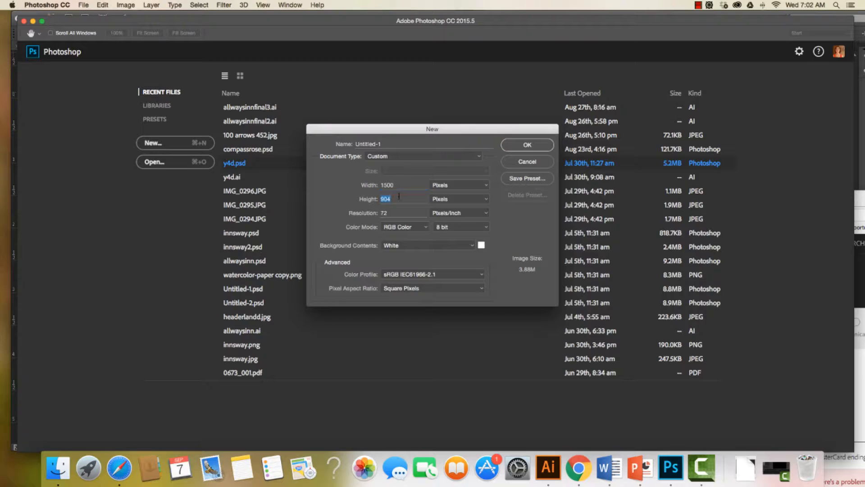
pyautogui.moveTo(386, 199)
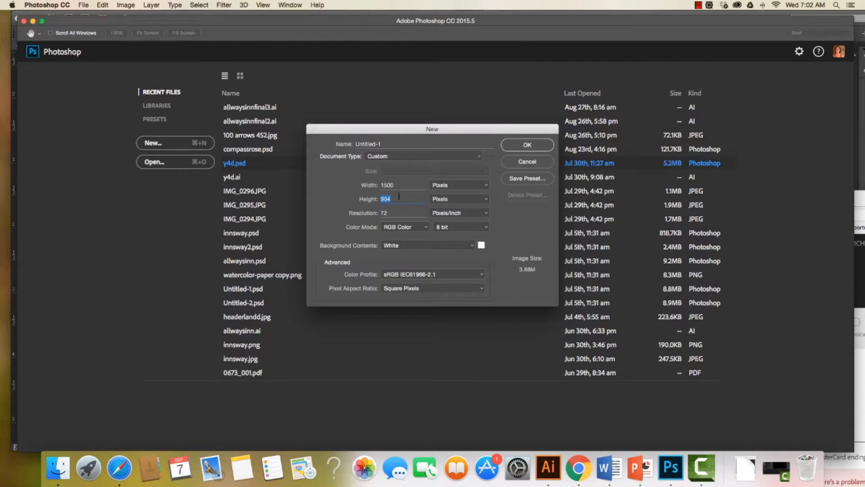
pyautogui.write('2000')
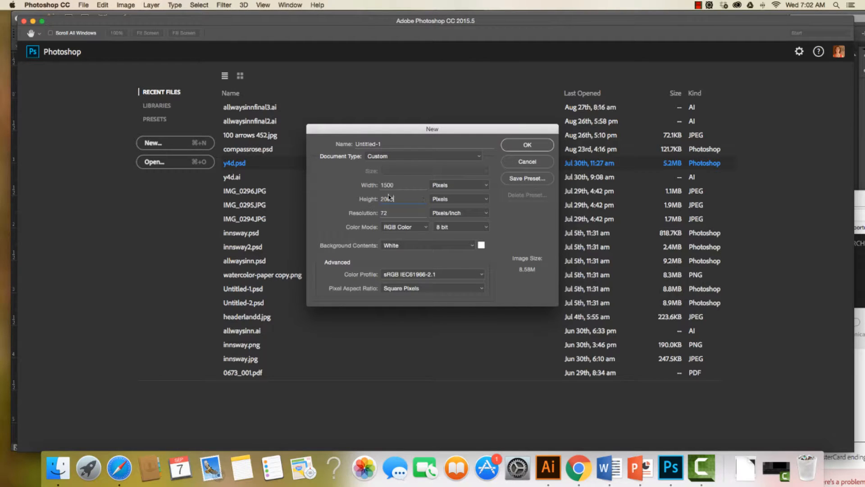
pyautogui.write('2000')
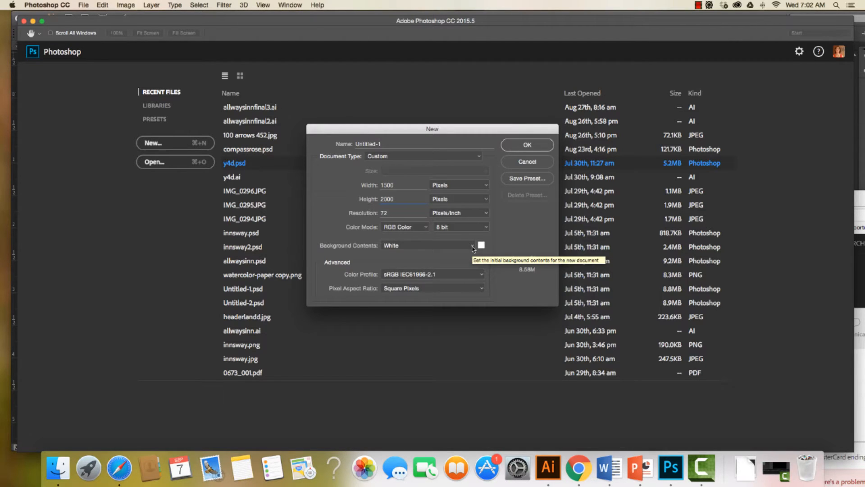
# Create the blank white Untitled-1 canvas, 1500 × 2000 px with a single Background layer
pyautogui.click(525, 161)
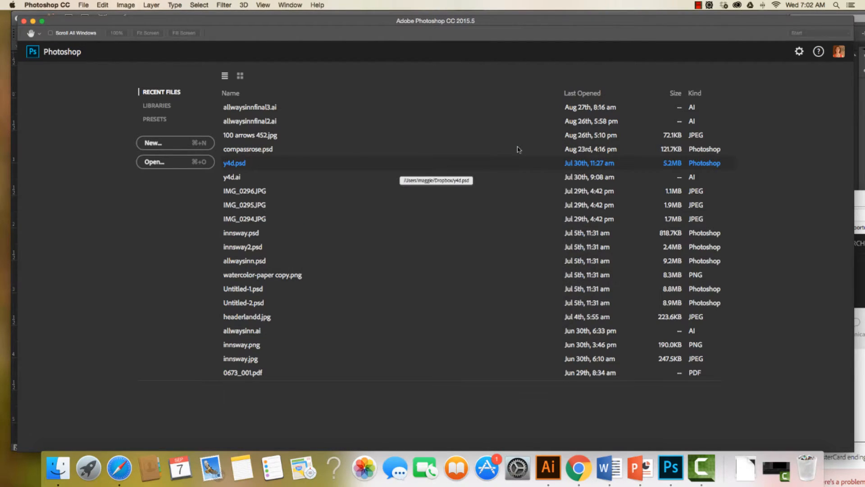
pyautogui.click(153, 143)
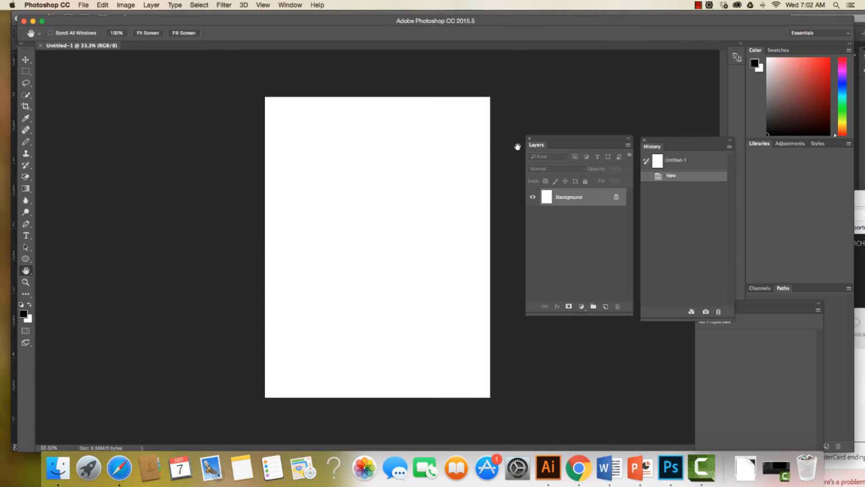
pyautogui.moveTo(815, 43)
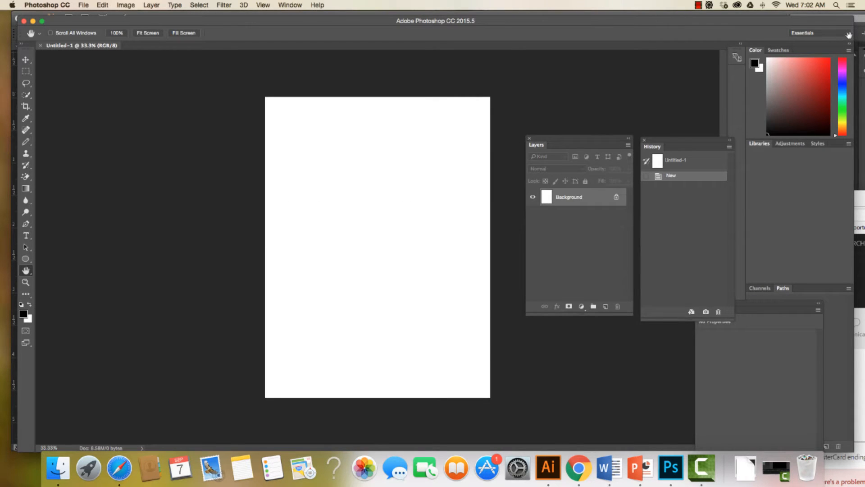
# Switch Photoshop to the Graphic and Web workspace
pyautogui.click(821, 32)
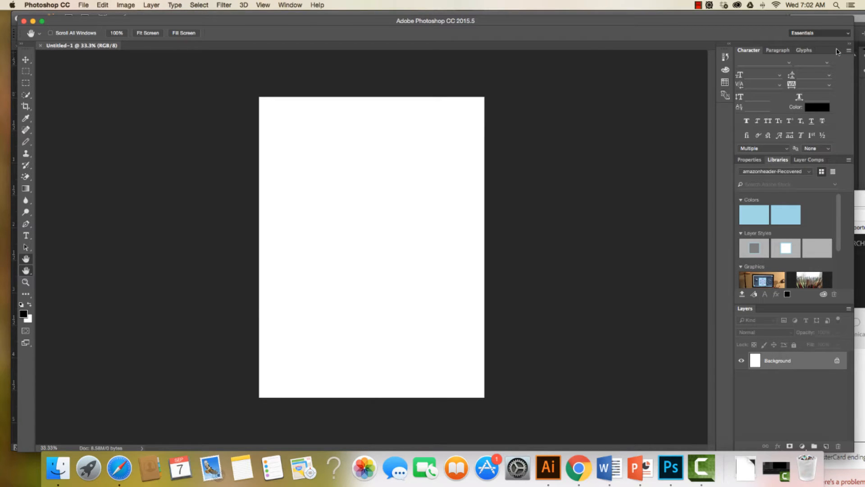
pyautogui.moveTo(777, 124)
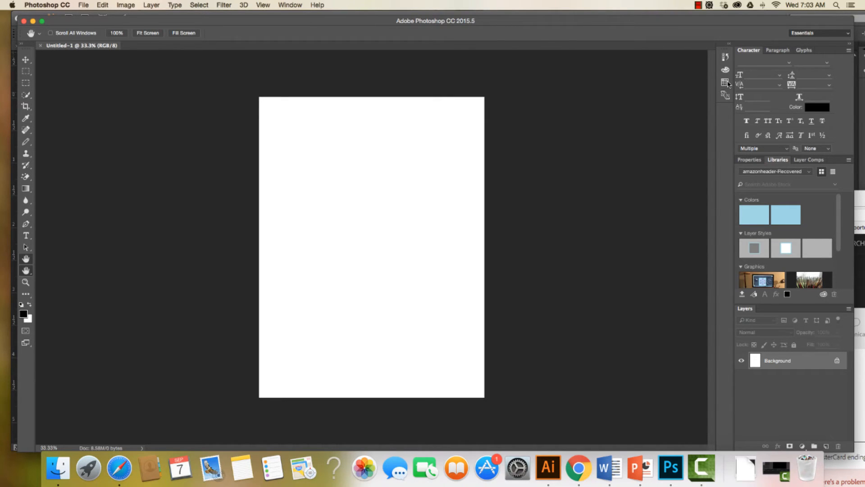
pyautogui.moveTo(709, 101)
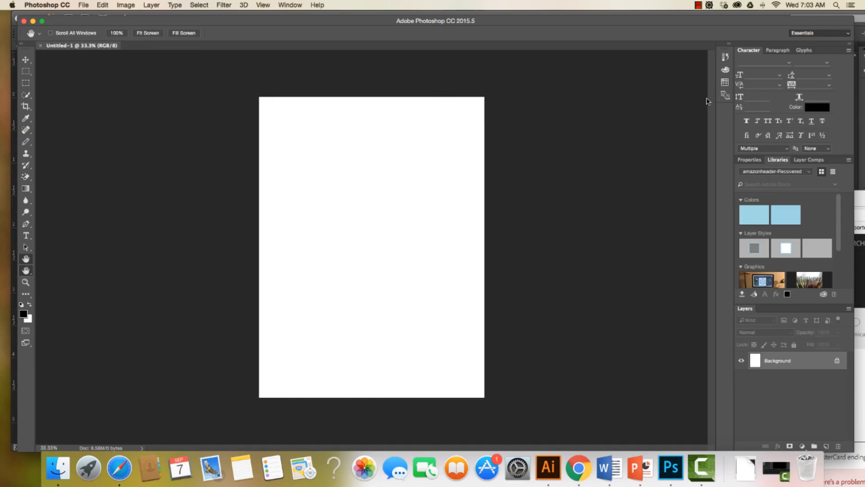
pyautogui.click(819, 32)
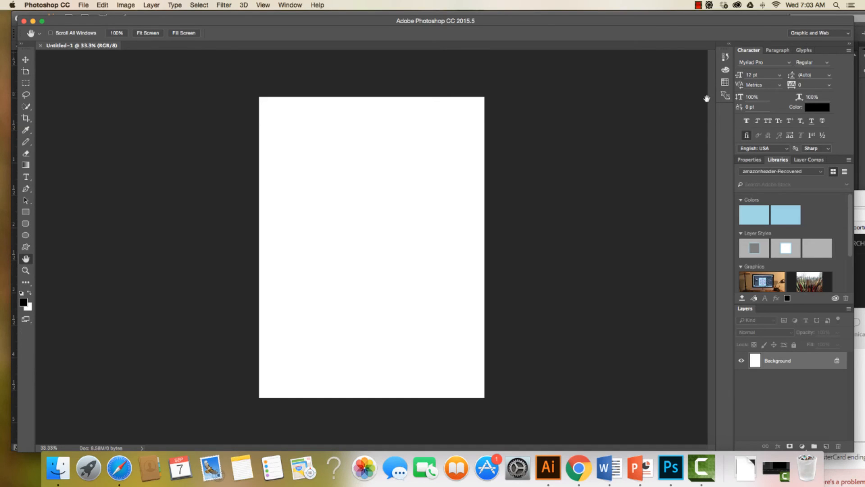